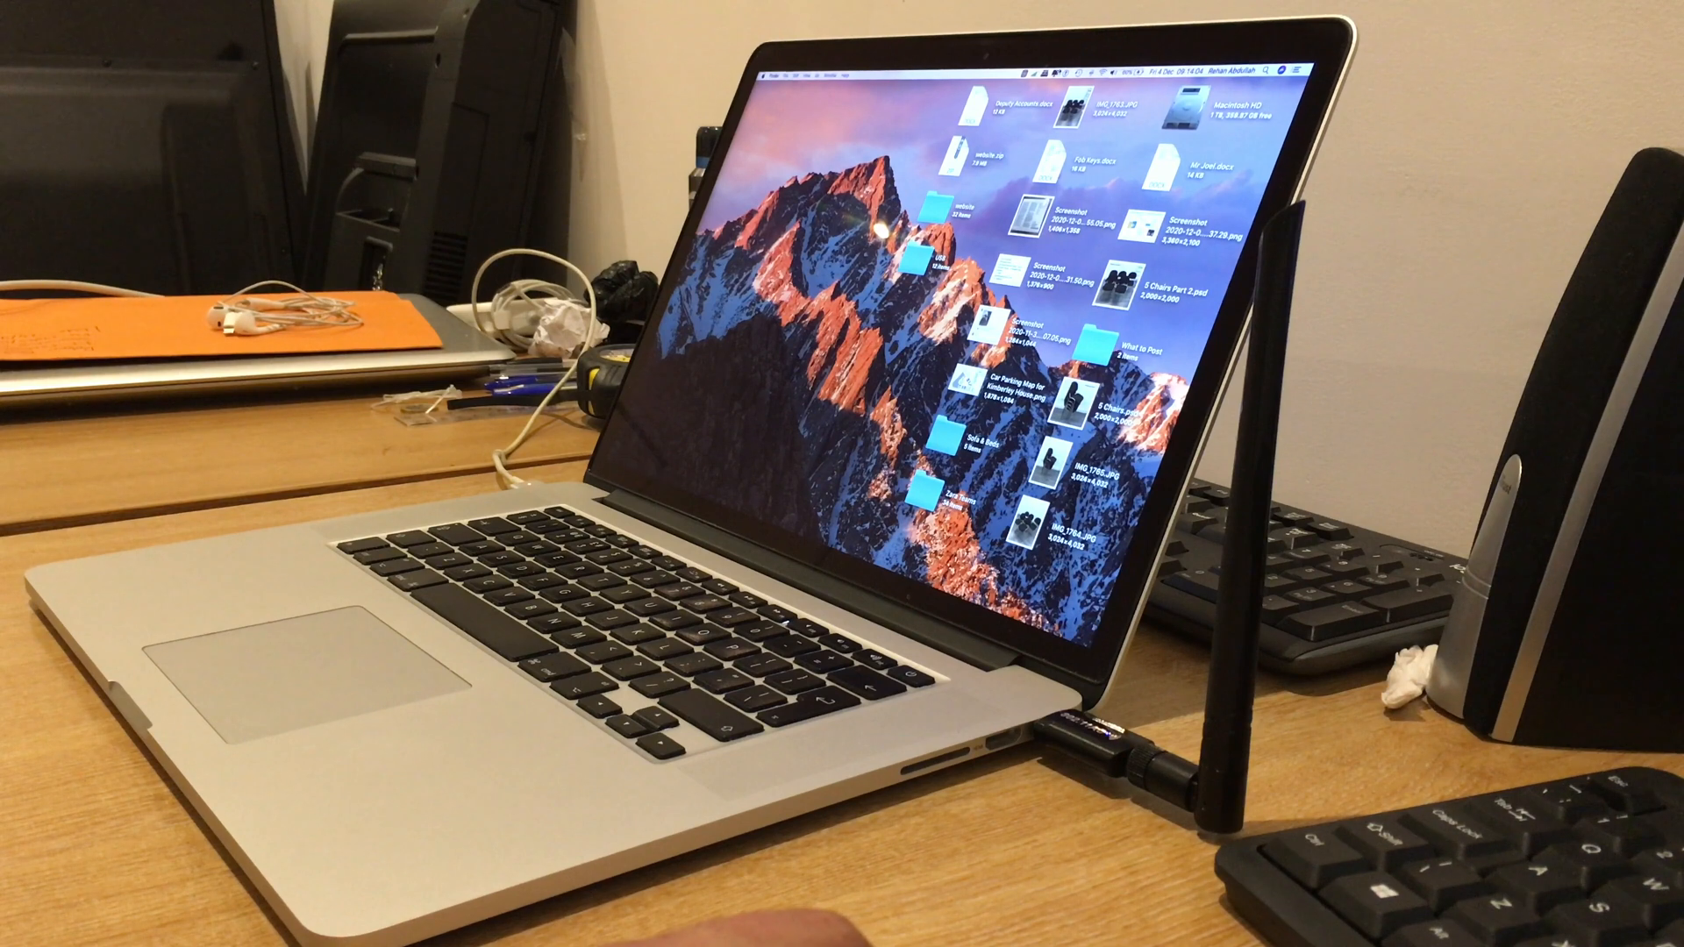
- Open the CleanMyMac X menu bar dropdown showing storage, memory, battery and network stats
click(1088, 68)
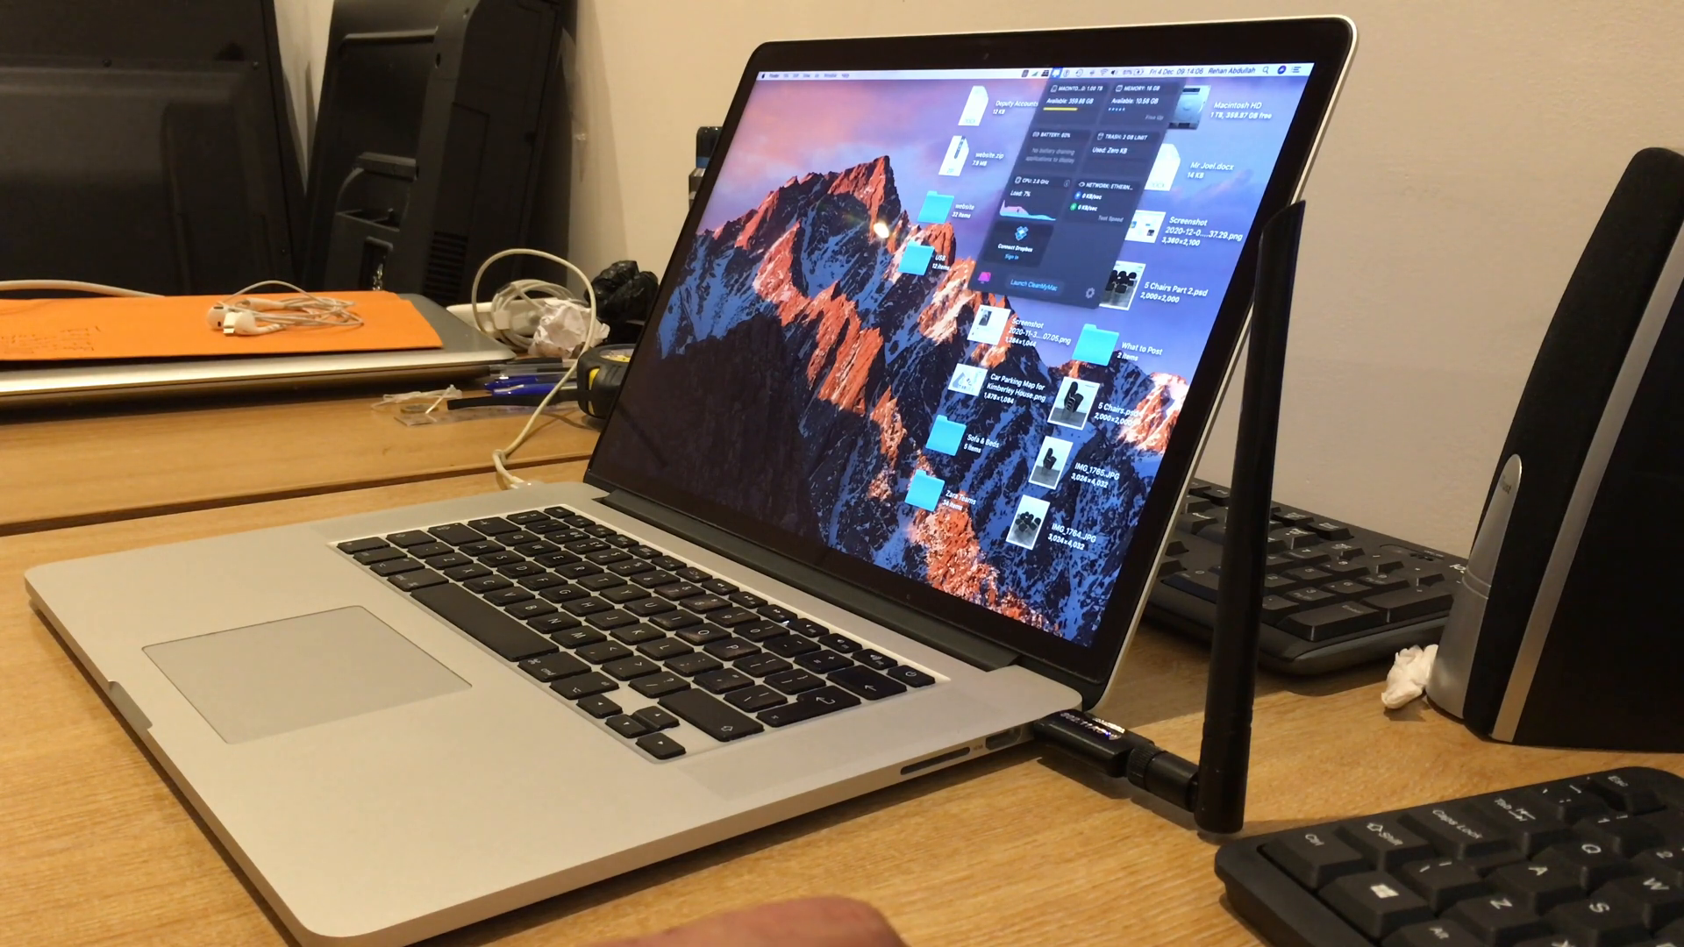